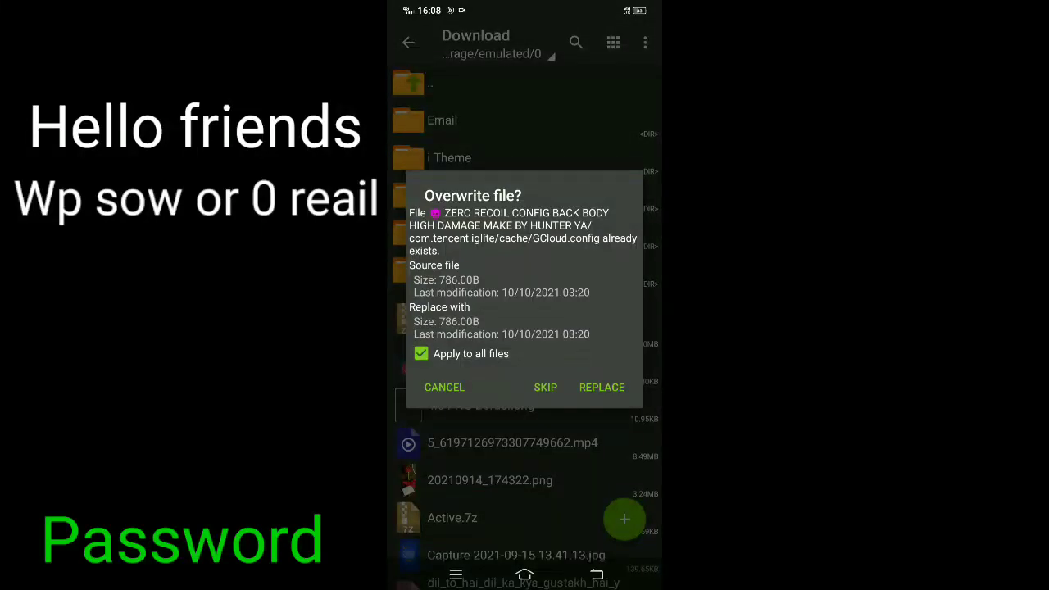
Replace GCloud.config and all other clashing files with the new config copies
left_click(602, 387)
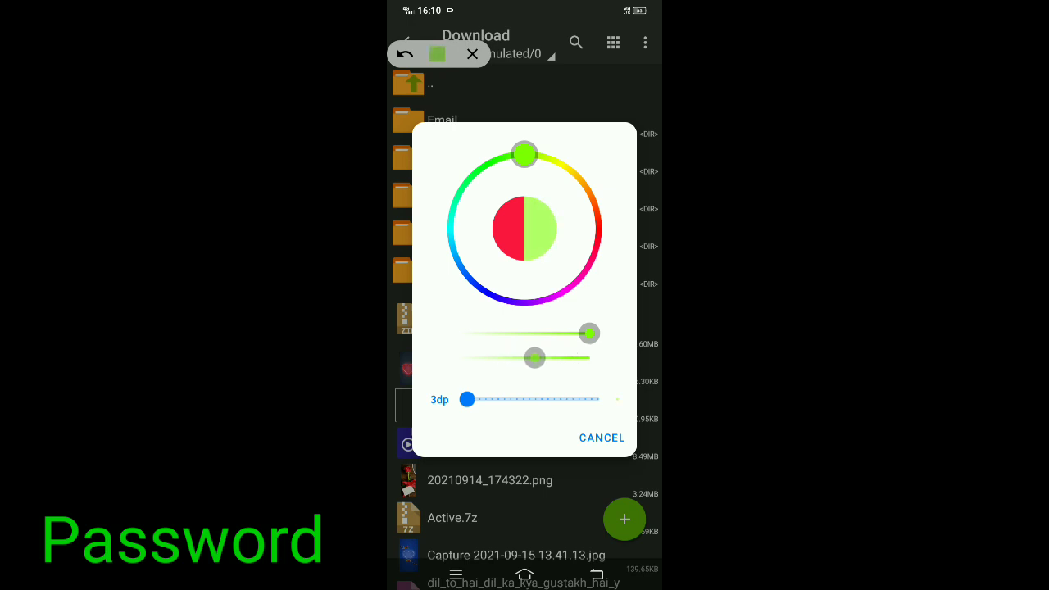
Open the .ZERO RECOIL config folder to reveal com.tencent.iglite
left_click(601, 437)
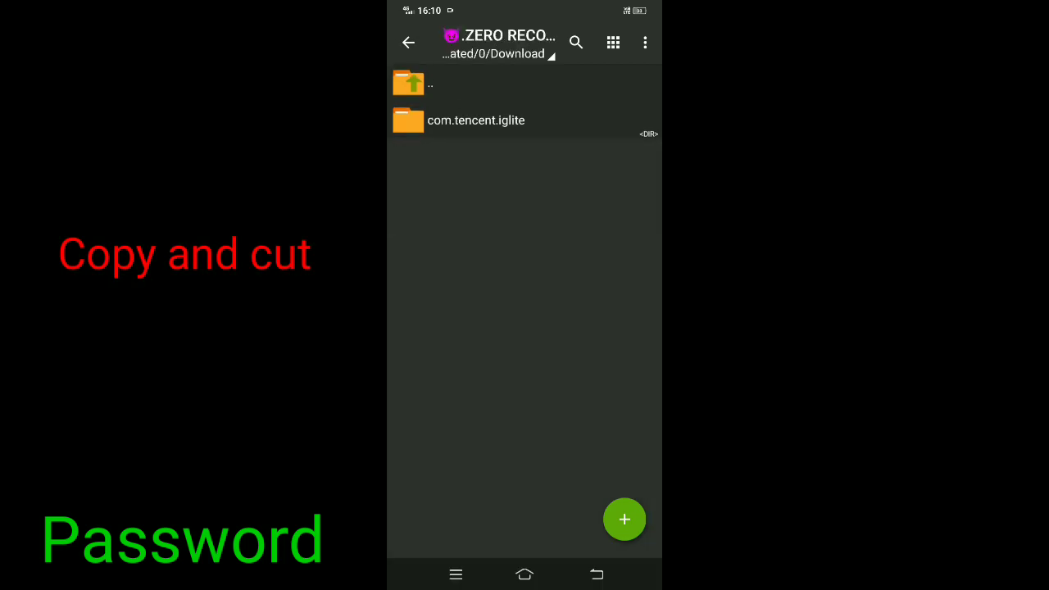
left_click(475, 120)
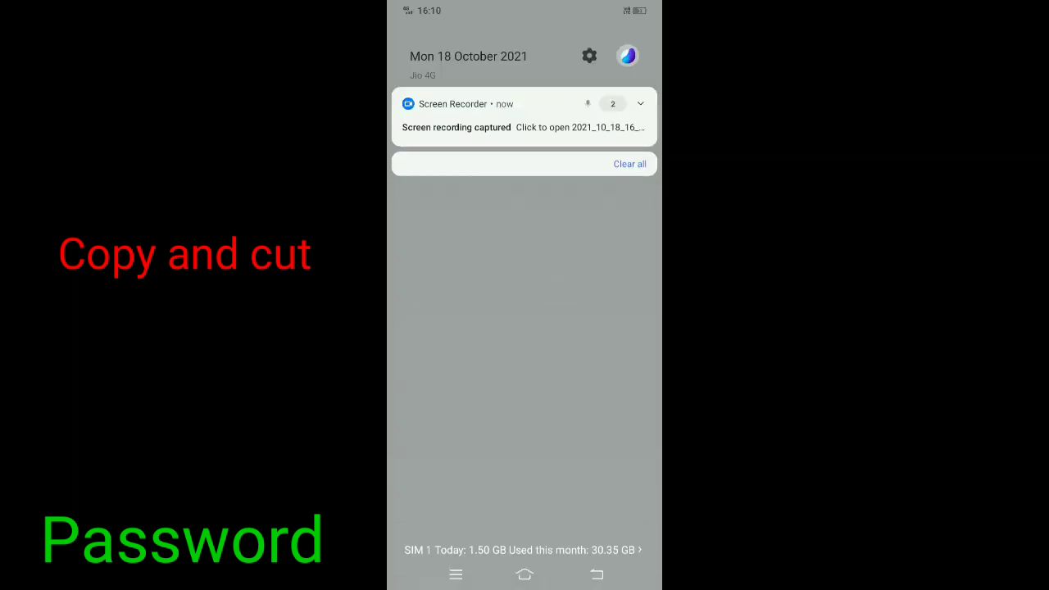
Copy the com.tencent.iglite folder and paste it into Android/data
left_click(640, 103)
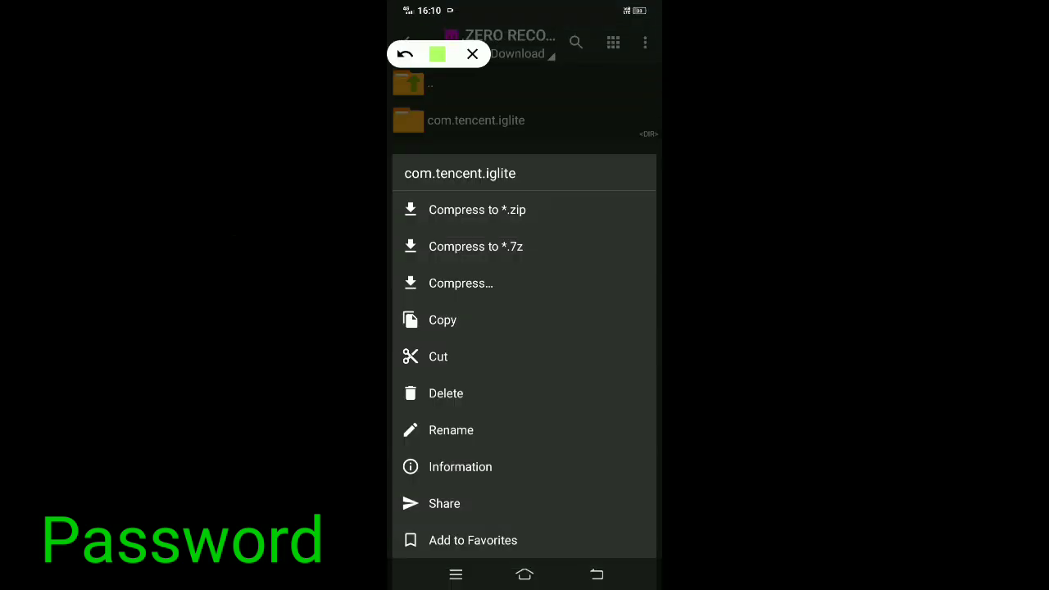
left_click_drag(454, 282, 463, 344)
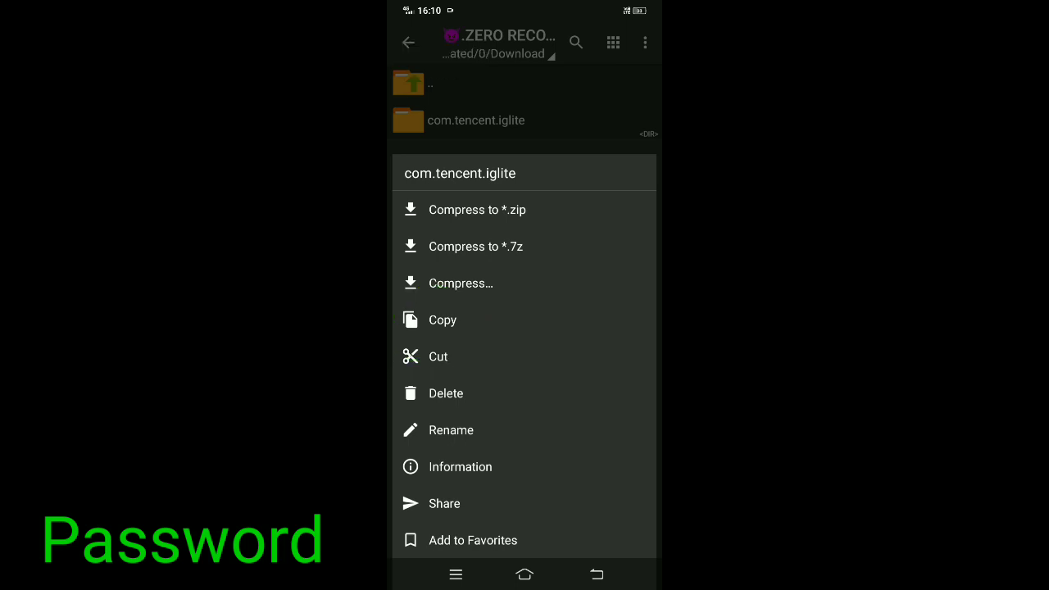
left_click(443, 319)
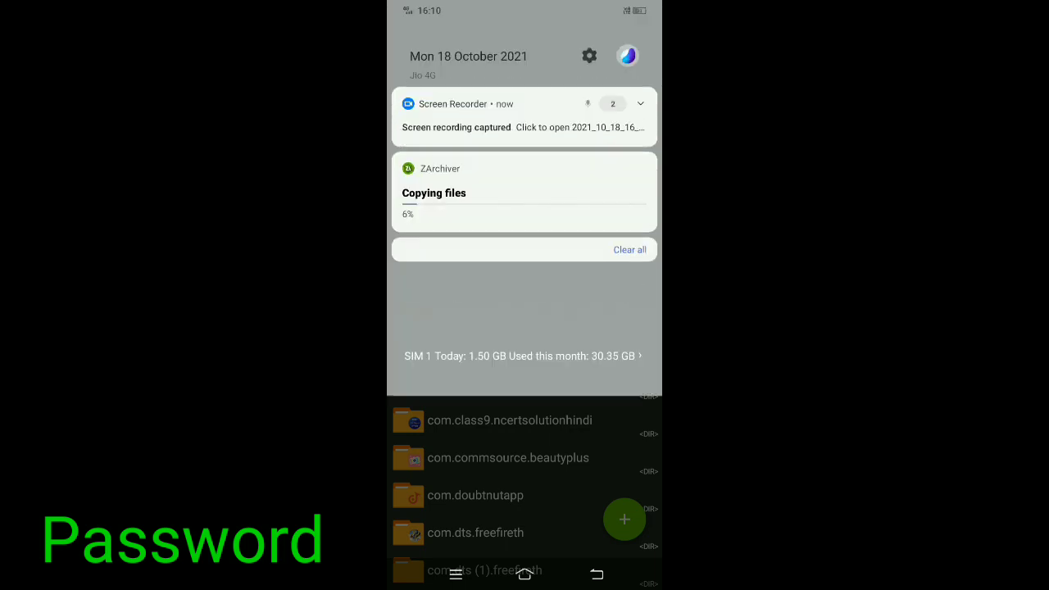
Let the copy reach 80%, then launch PUBG Mobile Lite to its lobby
left_click(640, 103)
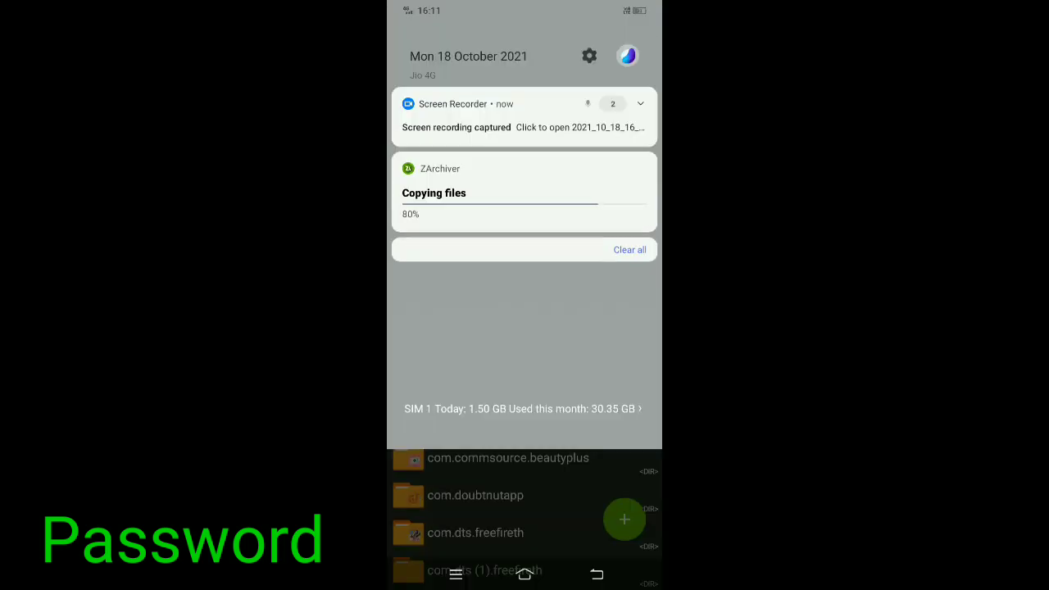
left_click(641, 103)
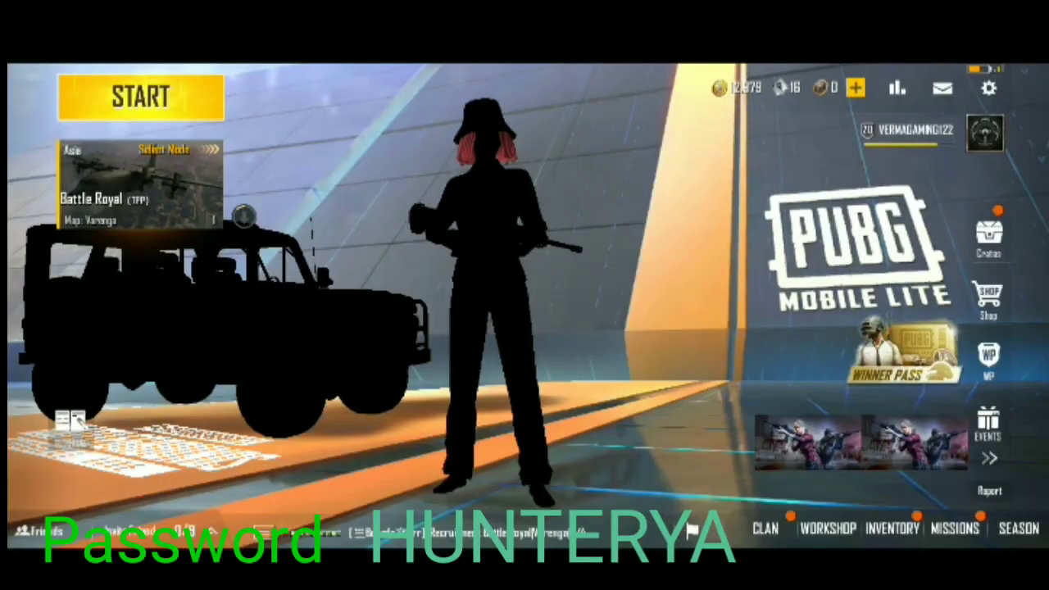
left_click(988, 89)
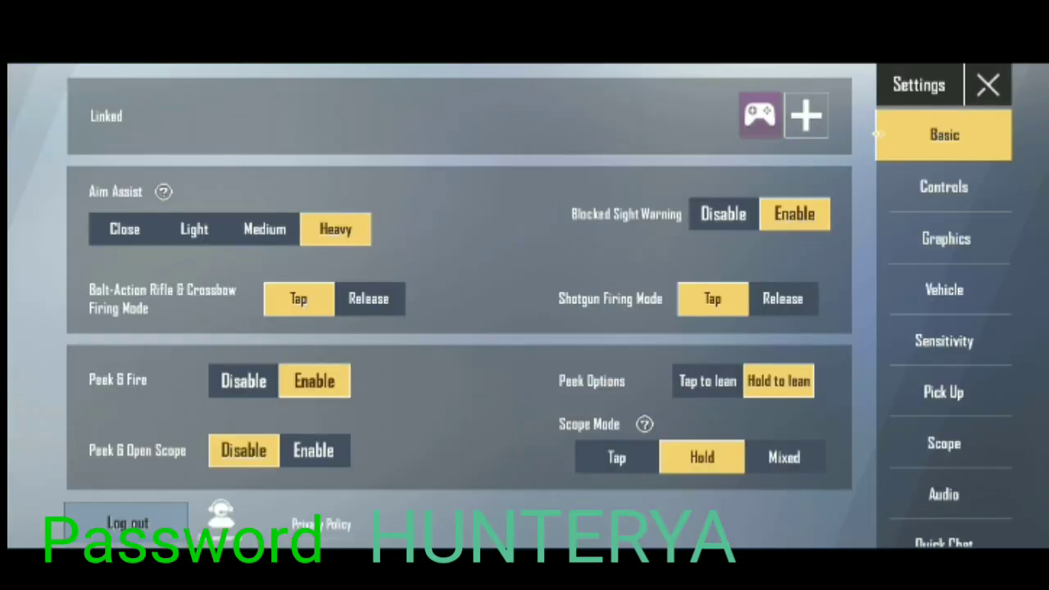
left_click(943, 340)
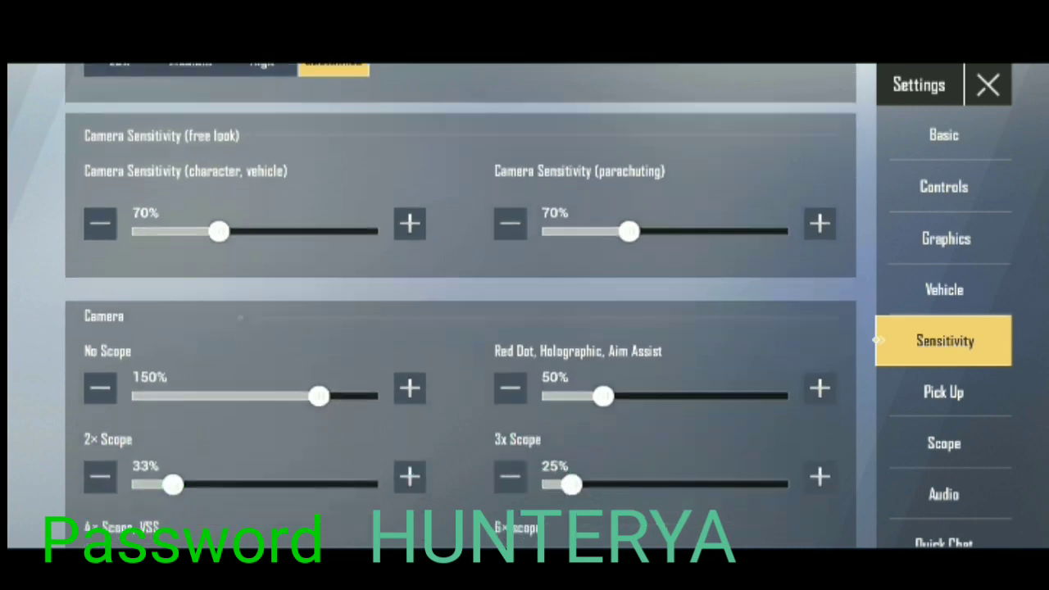
scroll("down", 3)
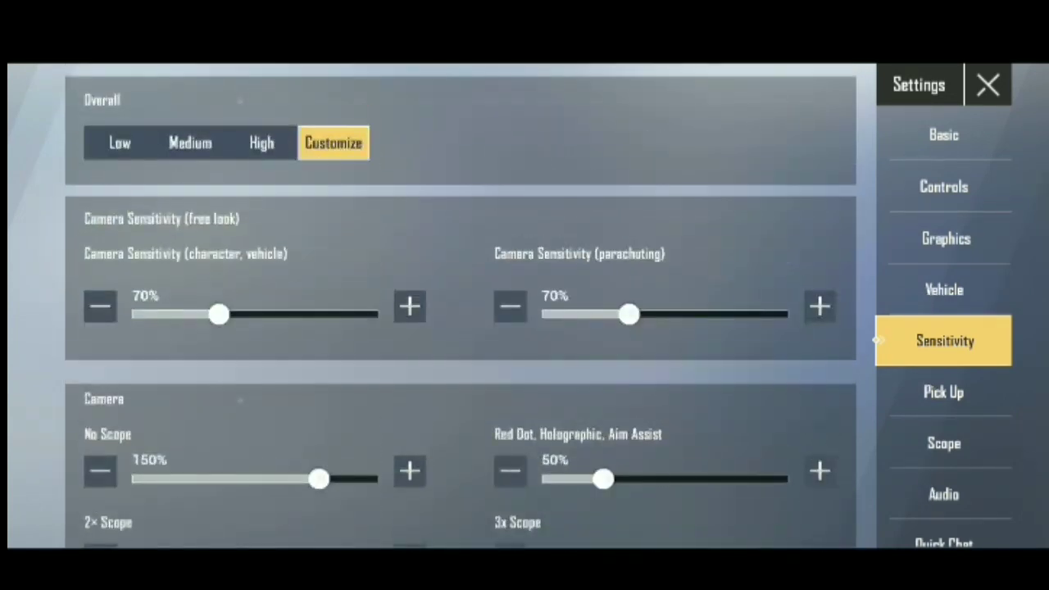
left_click(943, 135)
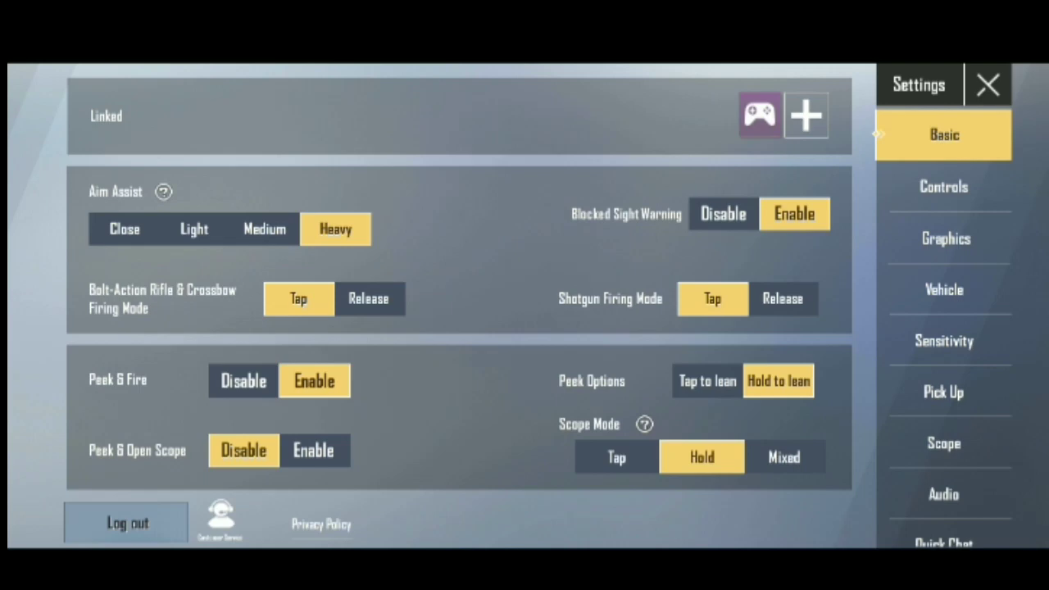
left_click(988, 84)
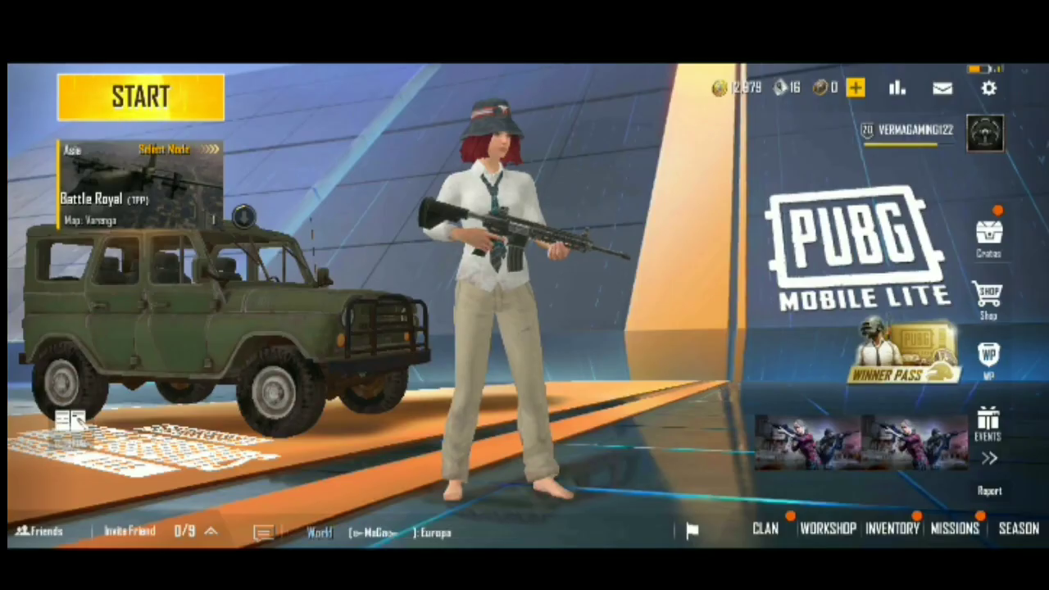
Start a Battle Royale match on Varenga from the lobby
left_click(139, 95)
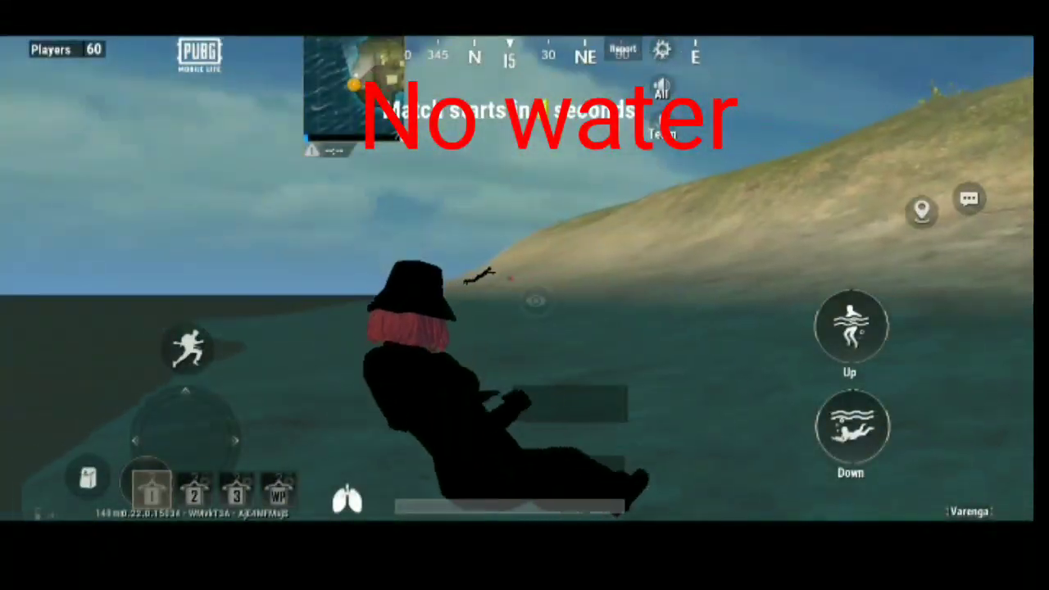
Fight with an assault rifle until reaching 3 kills
left_click(851, 426)
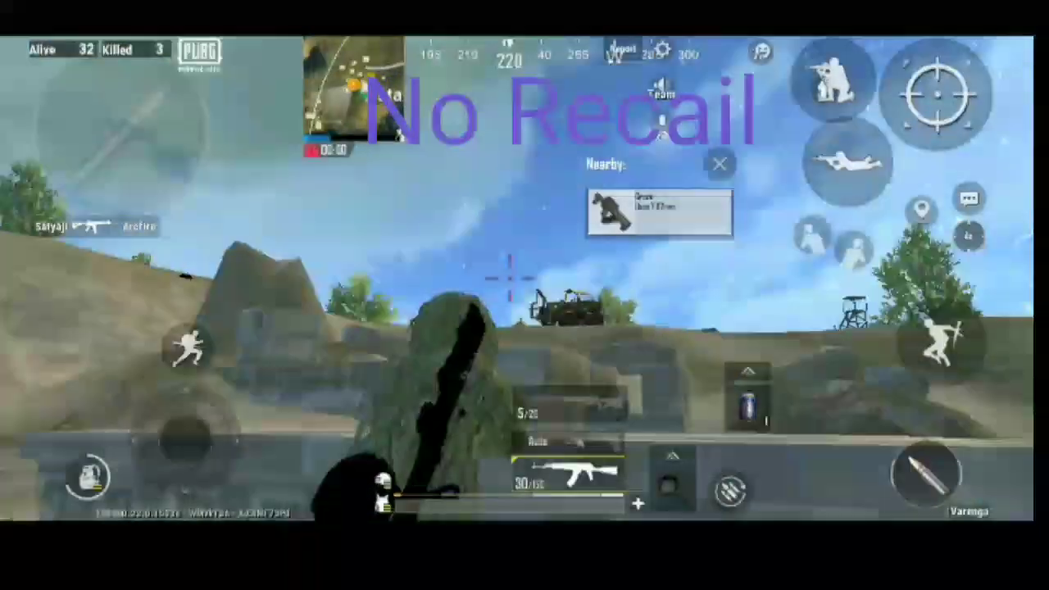
Scope in with the sniper rifle and shoot enemies, reaching 8 kills
left_click(938, 98)
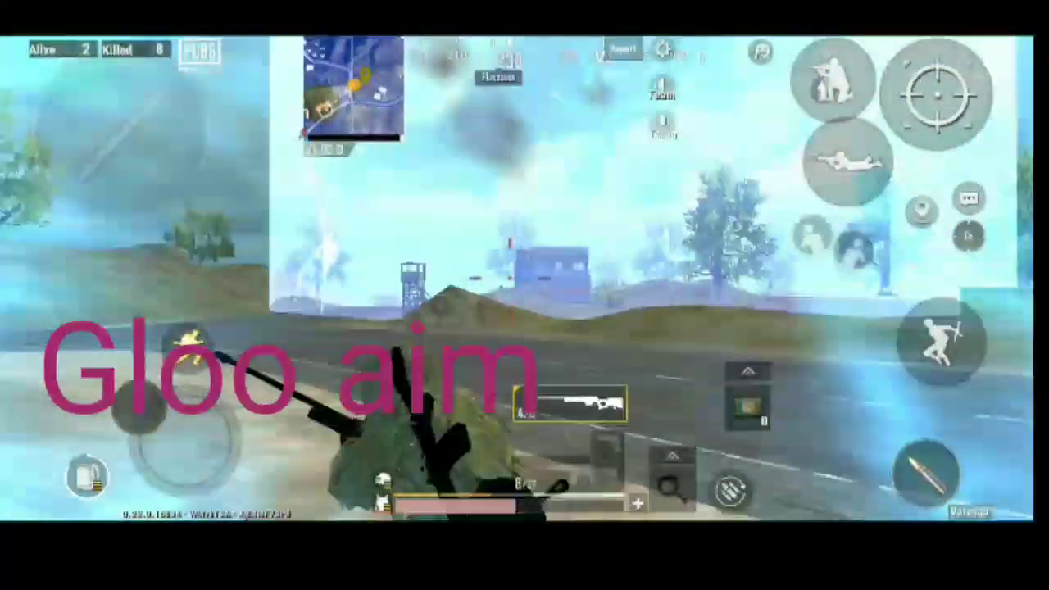
left_click(943, 94)
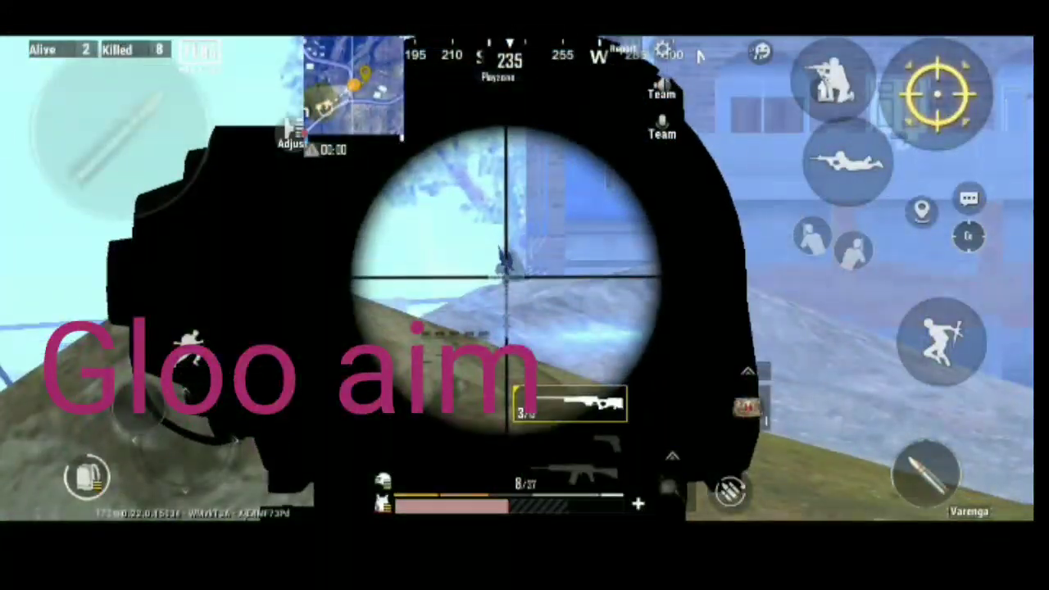